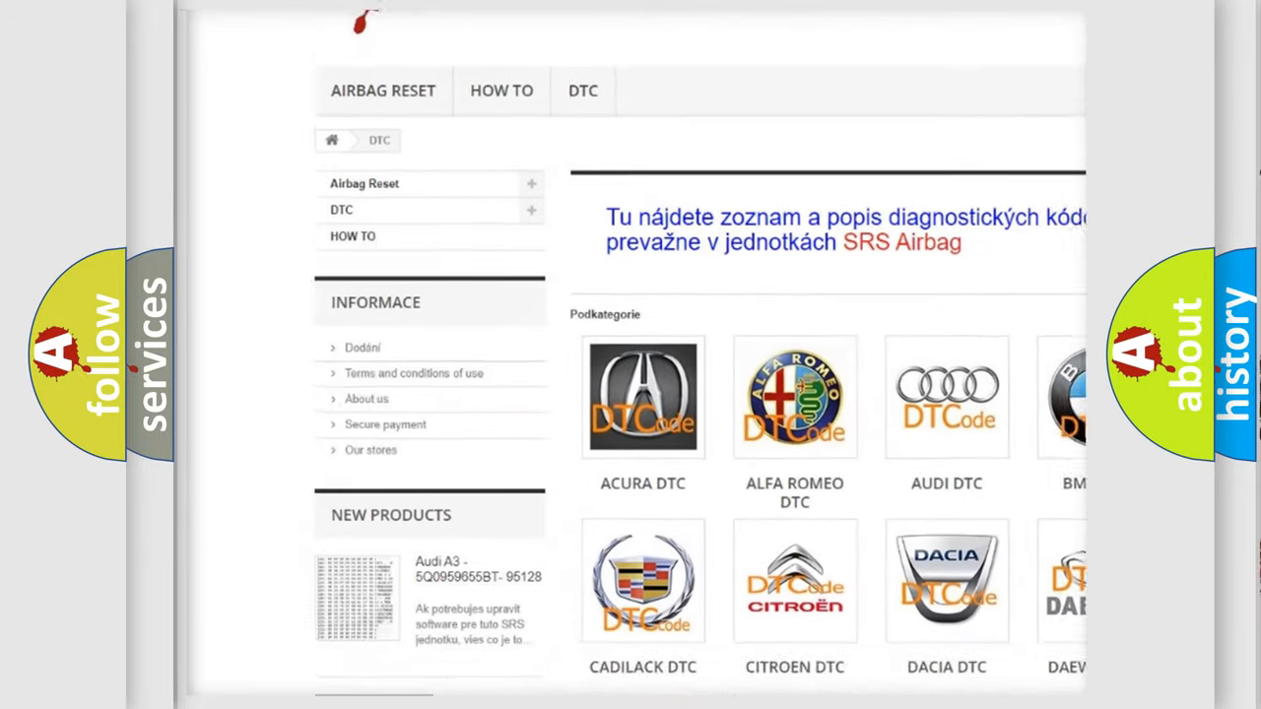
{"action": "scroll", "scroll_direction": "down", "scroll_amount": 3}
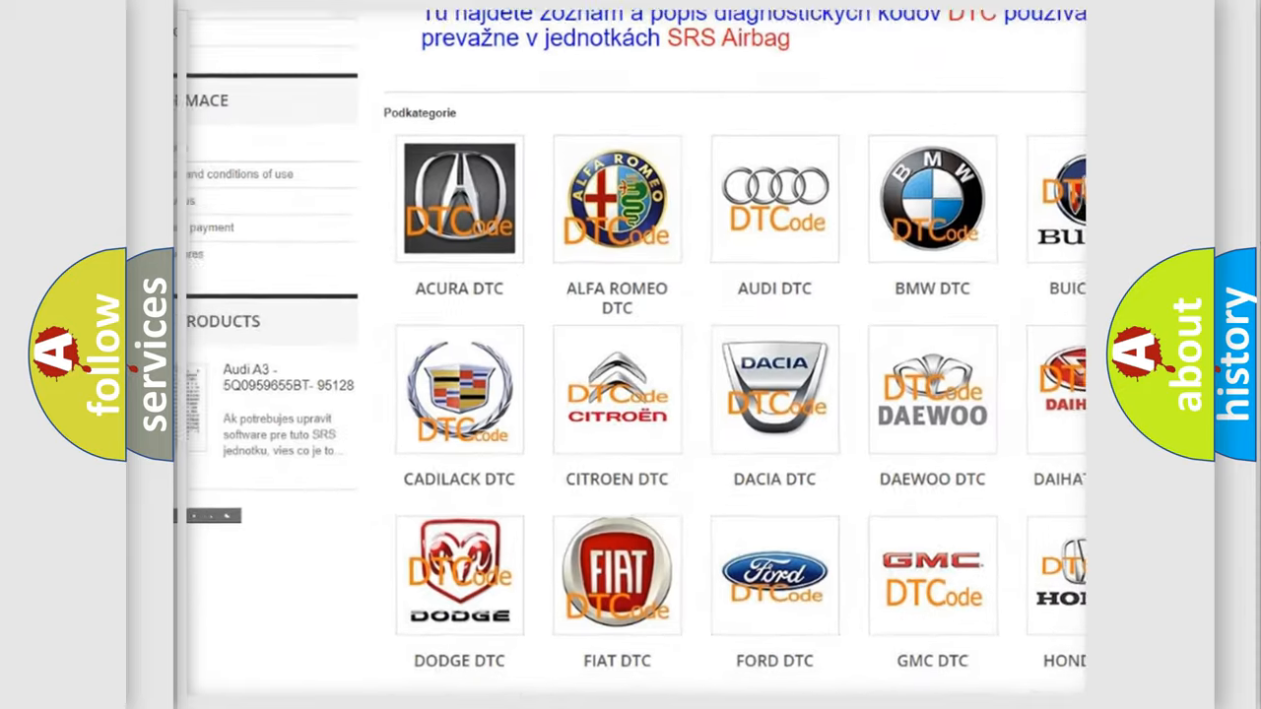
{"action": "scroll", "scroll_direction": "down", "scroll_amount": 3}
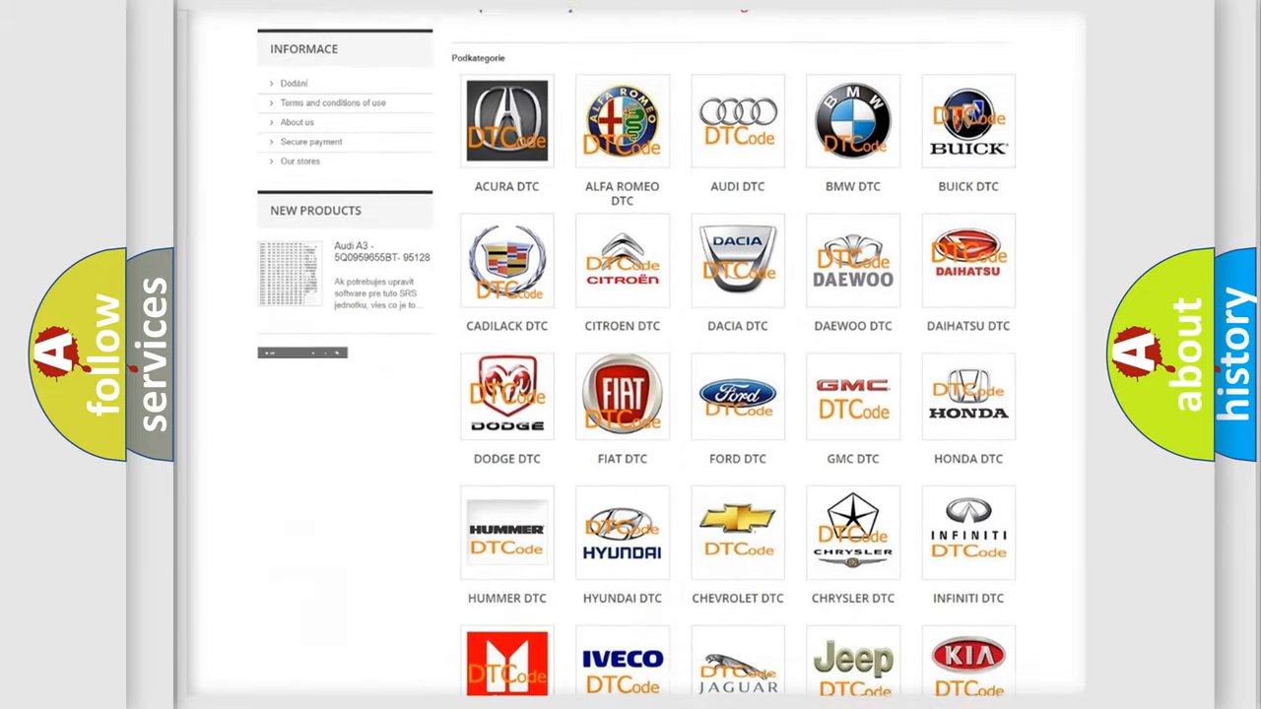
{"action": "scroll", "scroll_direction": "down", "scroll_amount": 3}
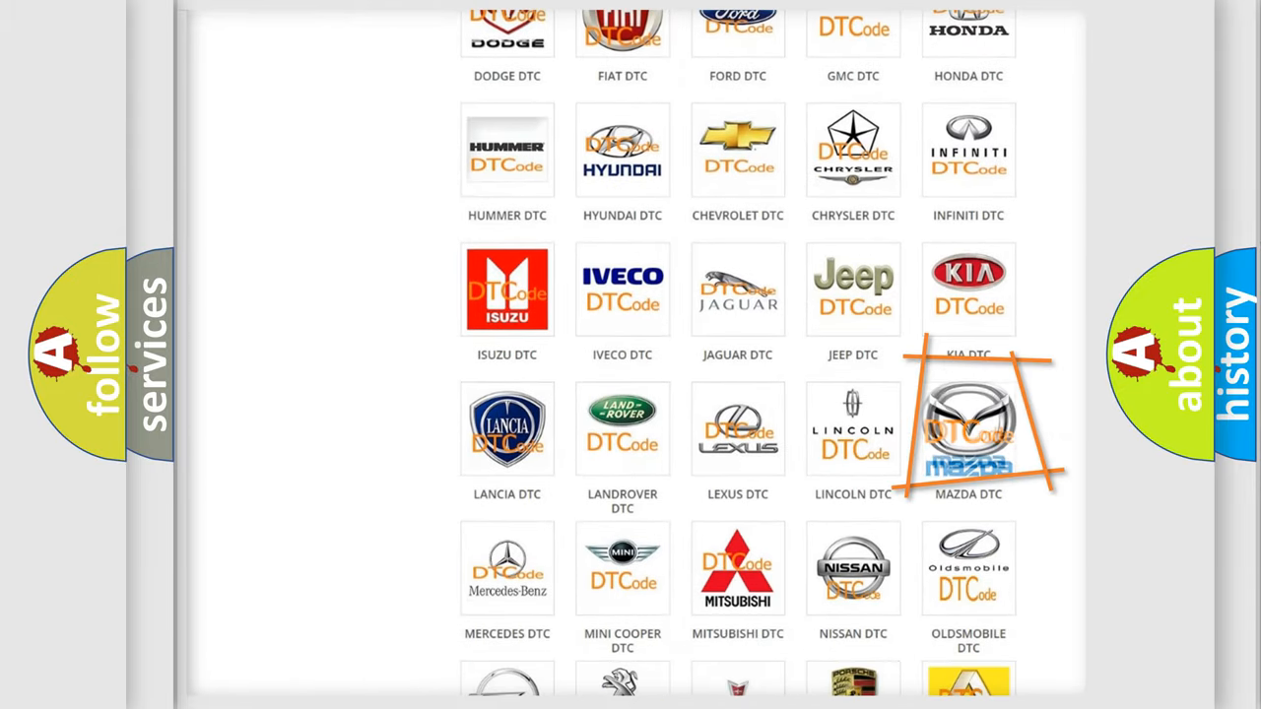